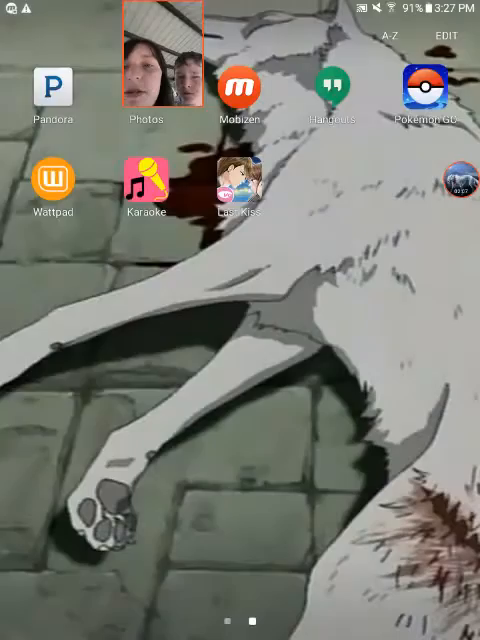
- Swipe back from the second page of the app drawer to the first page
scroll("left", 3)
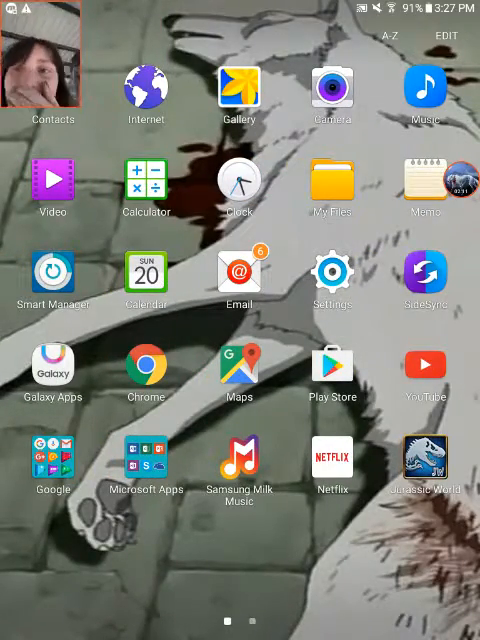
- Launch YouTube to its home feed, then leave it for the home screen
left_click(424, 364)
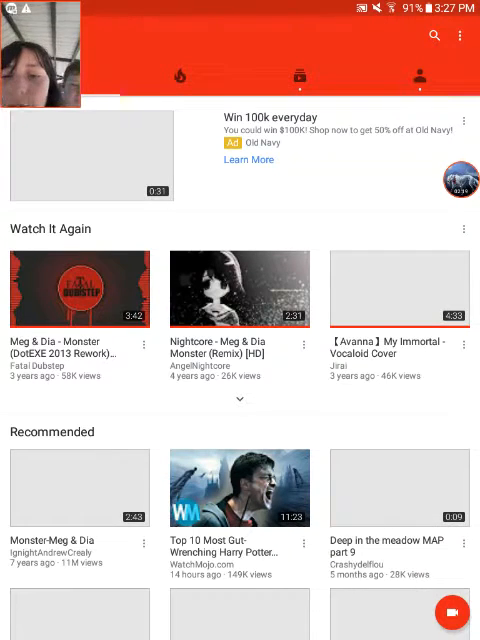
left_click(235, 290)
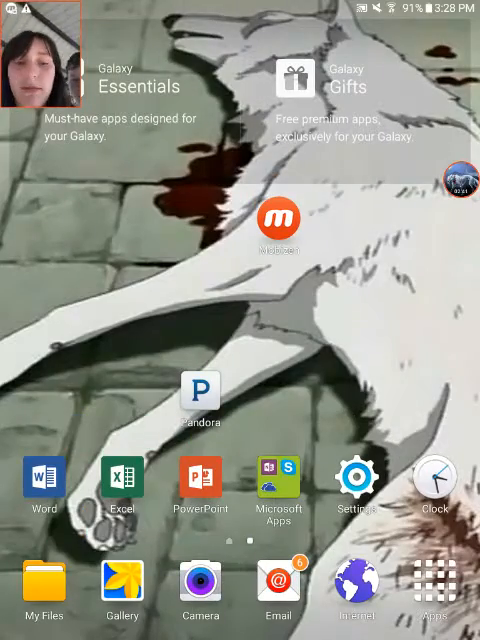
- Open the app drawer from the dock's Apps icon to show all installed apps
left_click(434, 579)
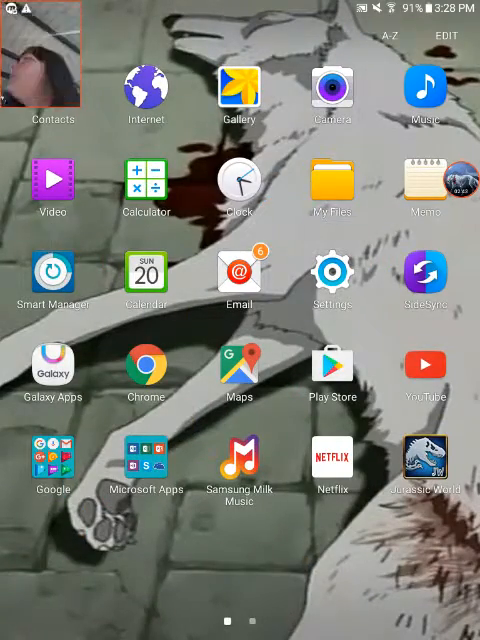